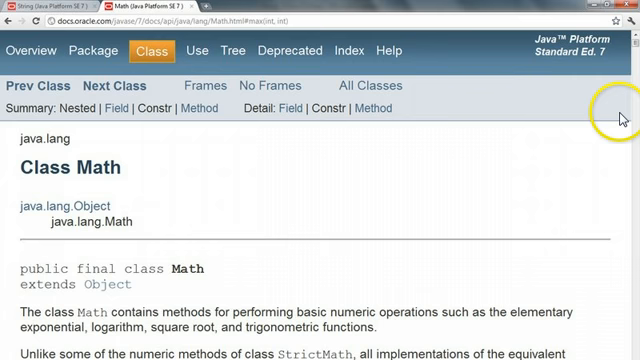
mouse_move(622, 20)
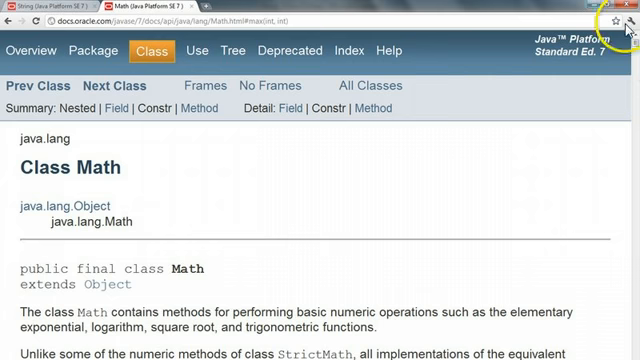
Scroll the Math class page down to the max(...) entries in the Method Summary
scroll(down, 3)
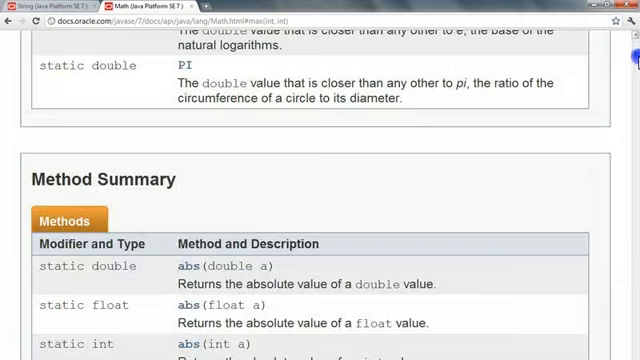
scroll(up, 3)
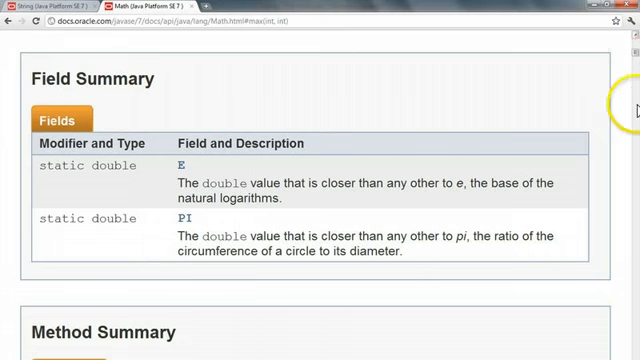
scroll(down, 3)
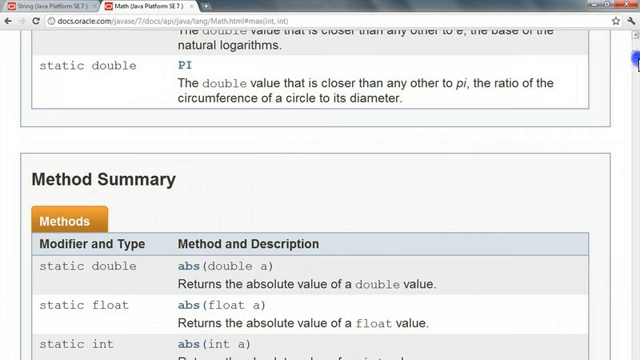
scroll(down, 3)
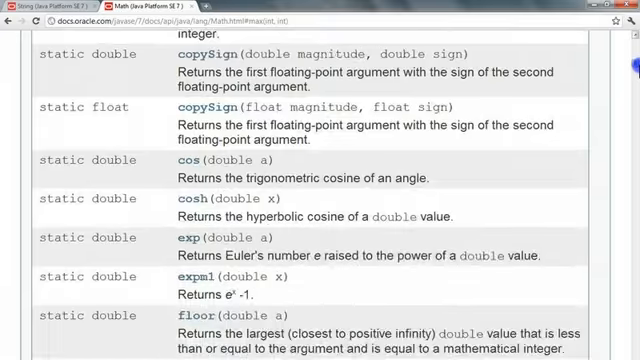
scroll(down, 3)
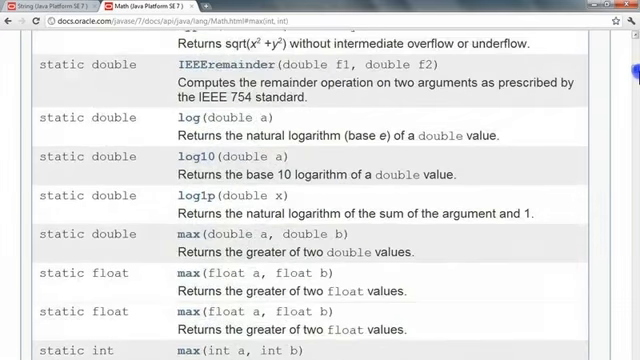
scroll(down, 3)
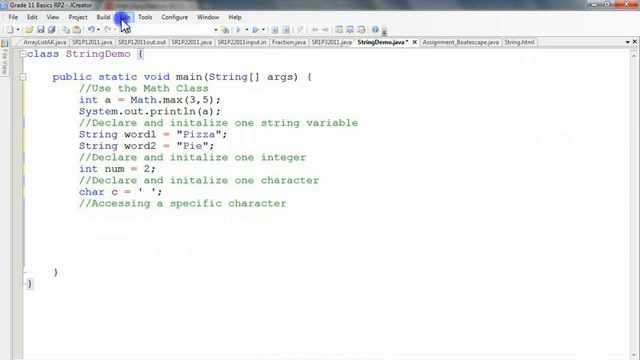
Run StringDemo from the Run menu so the output shows 5
click(101, 17)
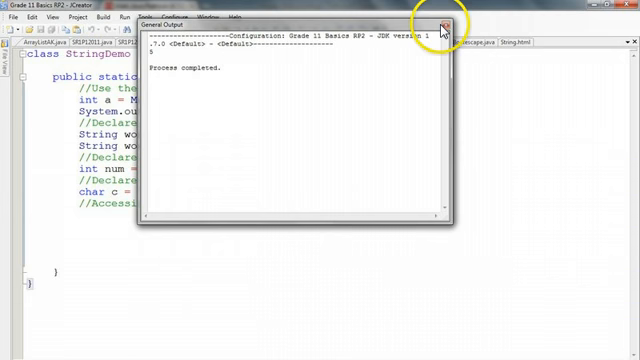
click(443, 20)
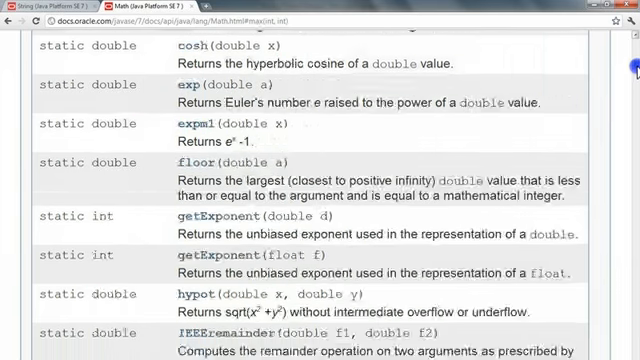
Scroll the String class method summary to charAt(int index)
scroll(up, 3)
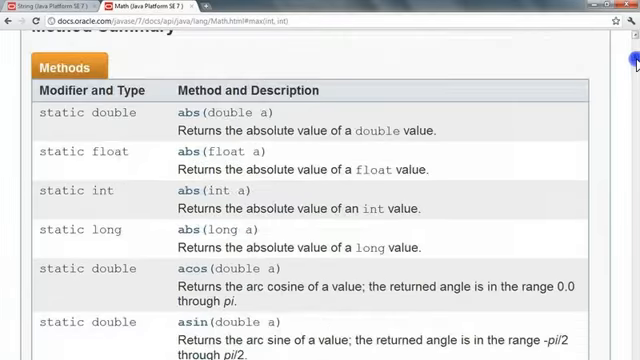
scroll(down, 3)
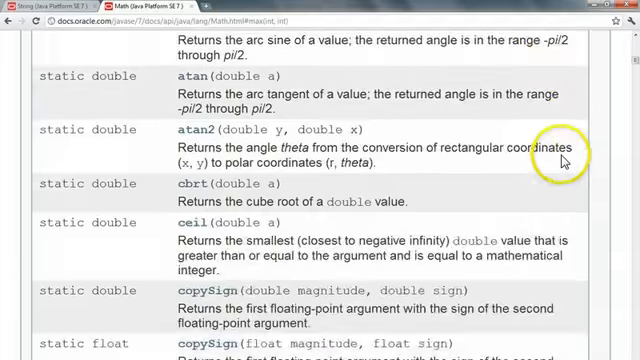
scroll(down, 3)
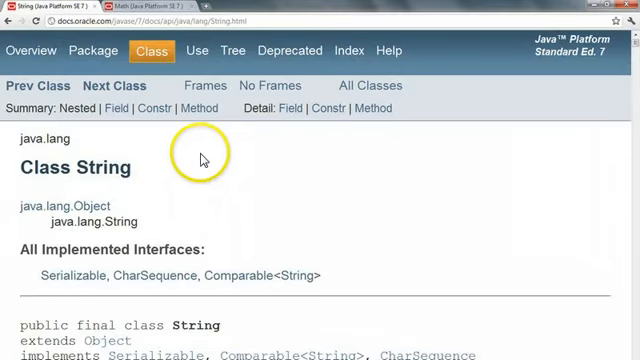
scroll(down, 3)
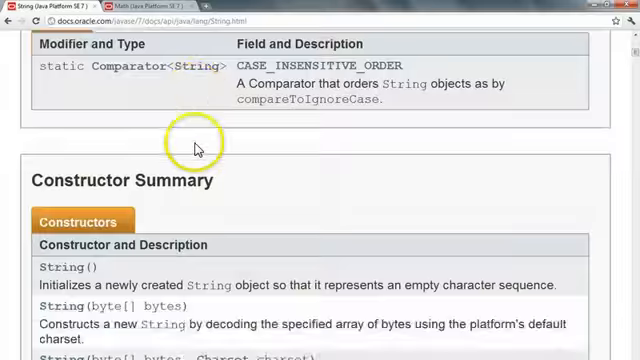
scroll(down, 3)
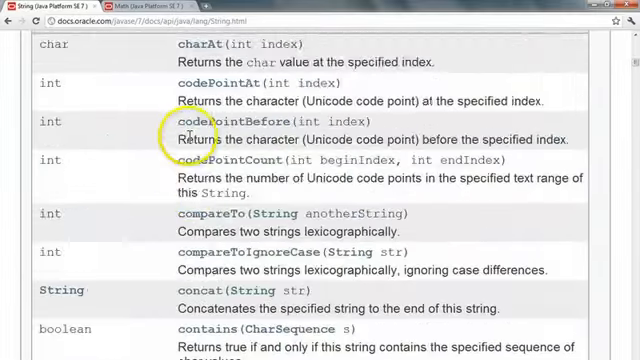
scroll(down, 3)
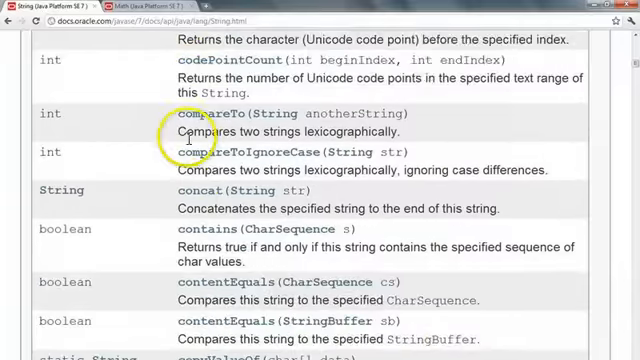
scroll(down, 3)
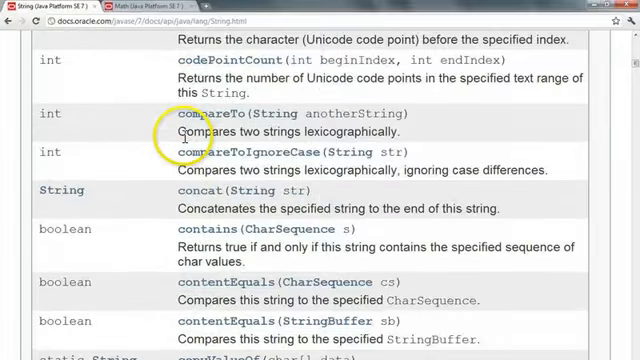
scroll(up, 3)
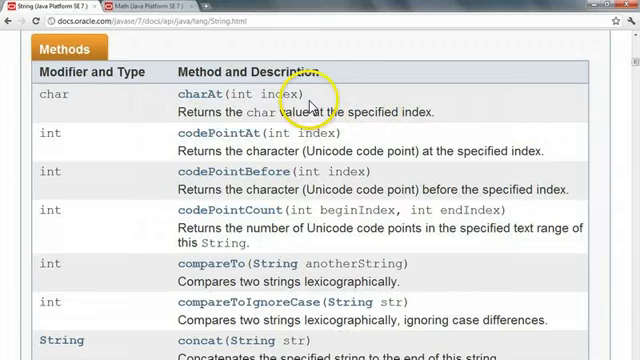
mouse_move(315, 98)
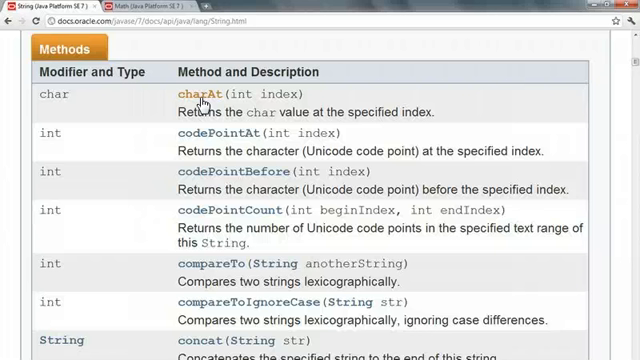
Open the charAt details and highlight its int index parameter
click(195, 96)
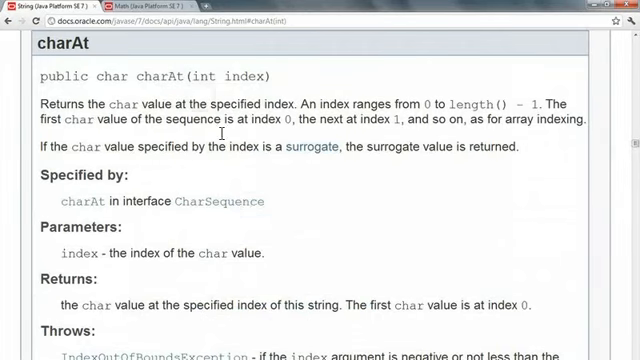
mouse_move(233, 100)
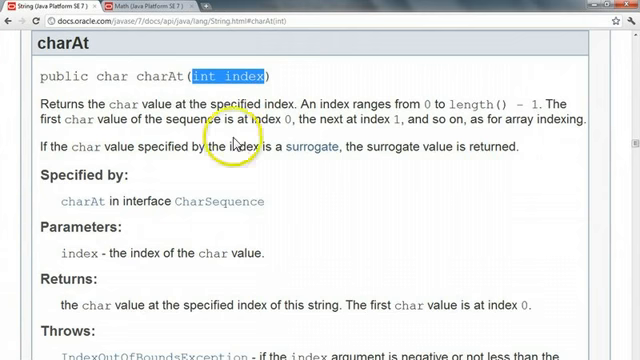
double_click(160, 76)
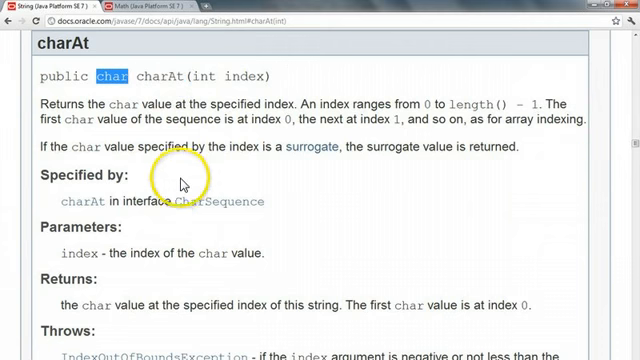
scroll(down, 3)
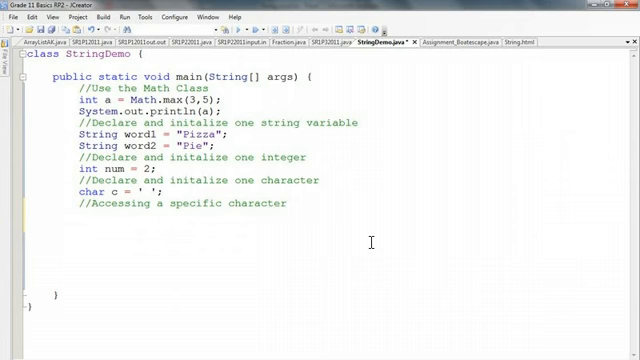
Type the assignment c = word.charAt() with its empty parentheses
text(c =)
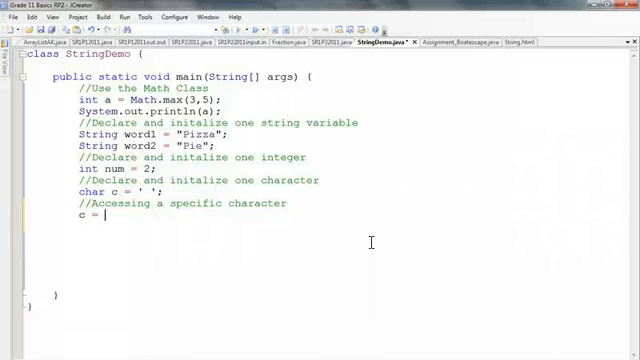
text(word1)
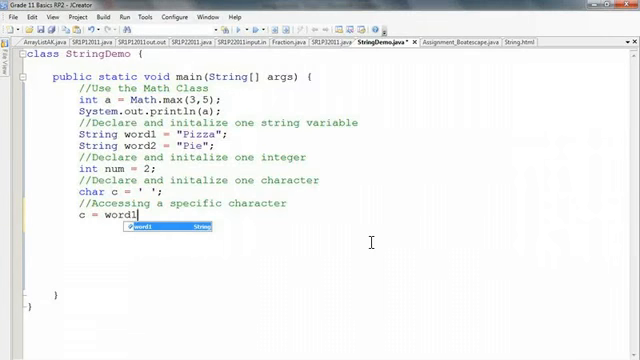
text(.)
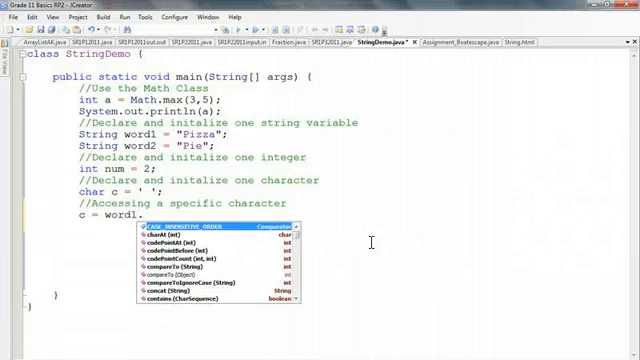
text(cha)
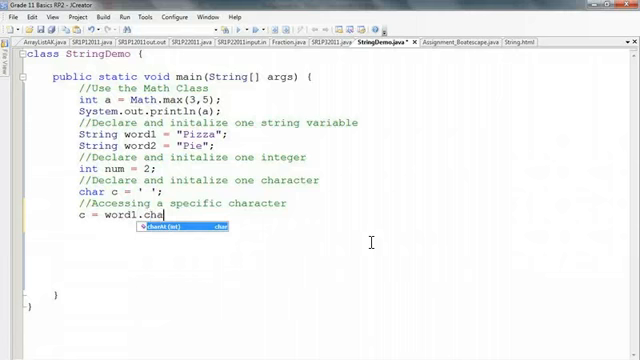
text(rAt)
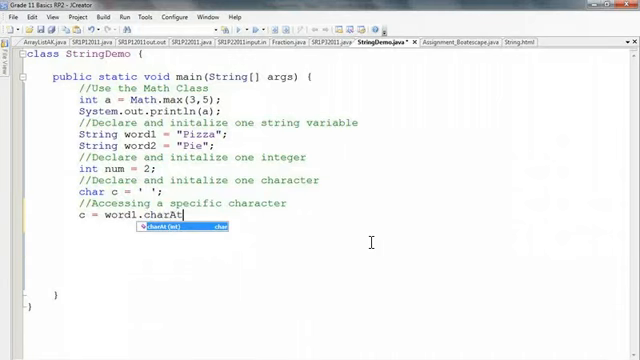
text(())
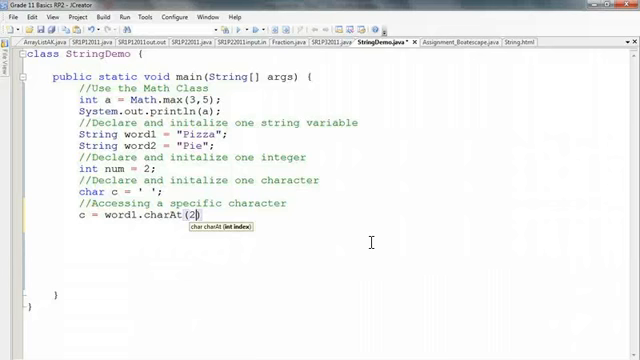
Type System.out.println(c to print the character
text(System)
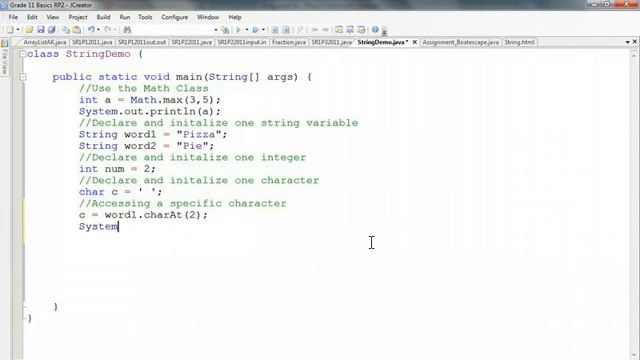
text(.out.print)
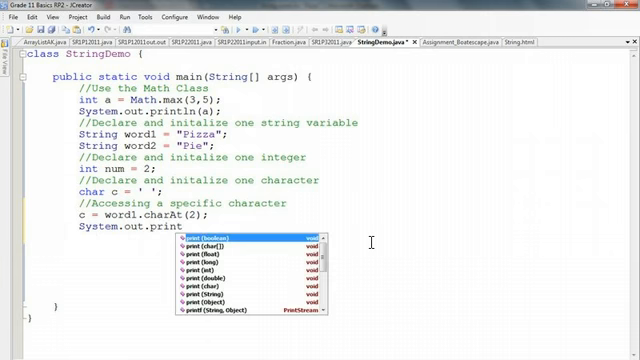
text(ln(c);)
click(145, 214)
text(2)
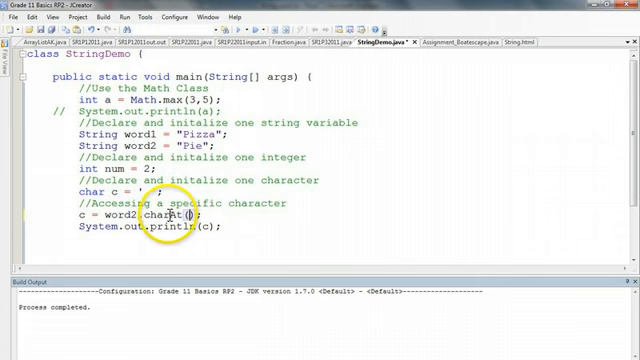
Set the charAt index to 3, then dismiss the StringIndexOutOfBoundsException output
text(3)
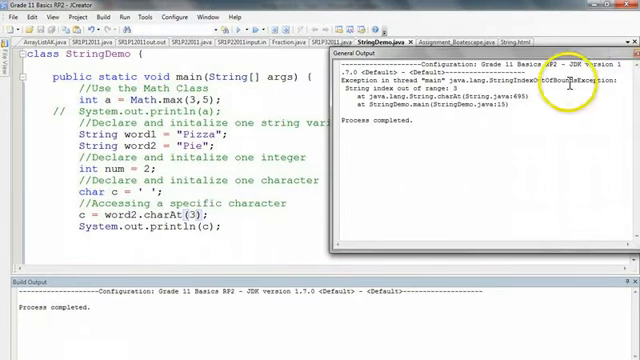
click(624, 52)
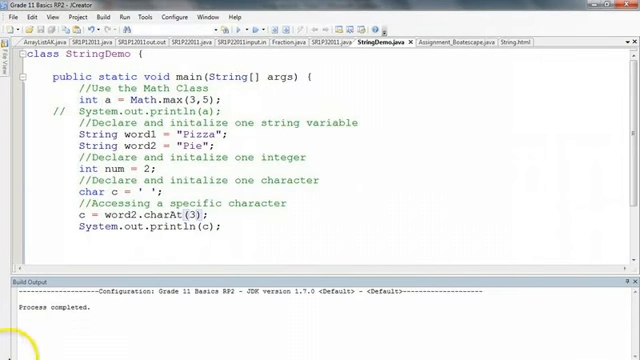